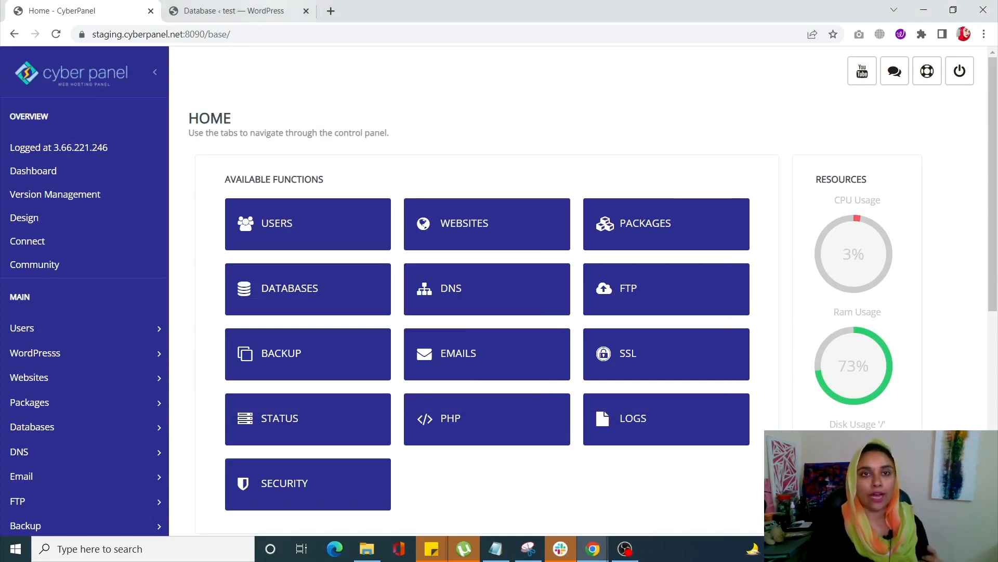
Start a GTmetrix speed test for test.solveddoc.com, copying the domain from the WordPress address bar.
left_click(330, 11)
type("gtmetrix.com")
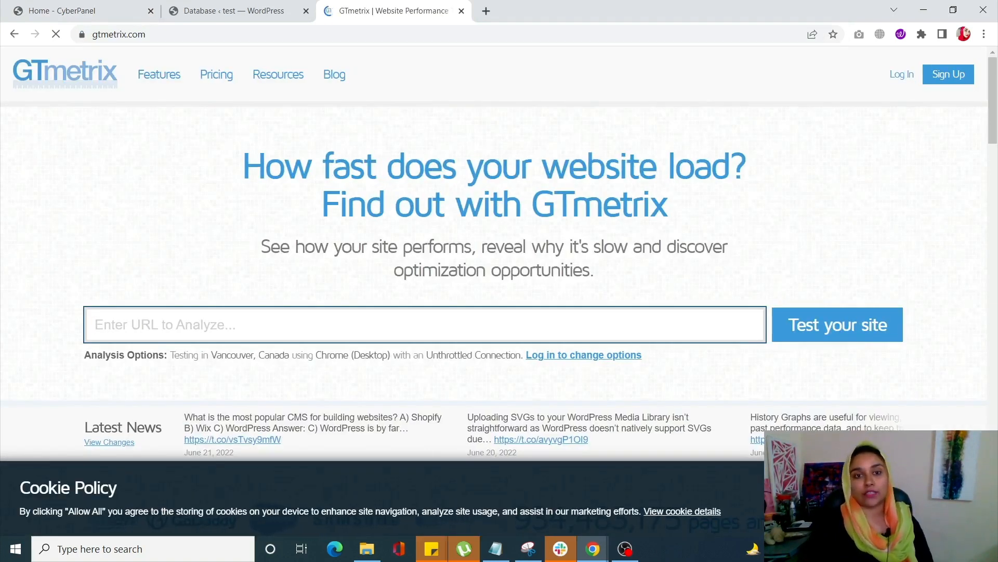
mouse_move(229, 10)
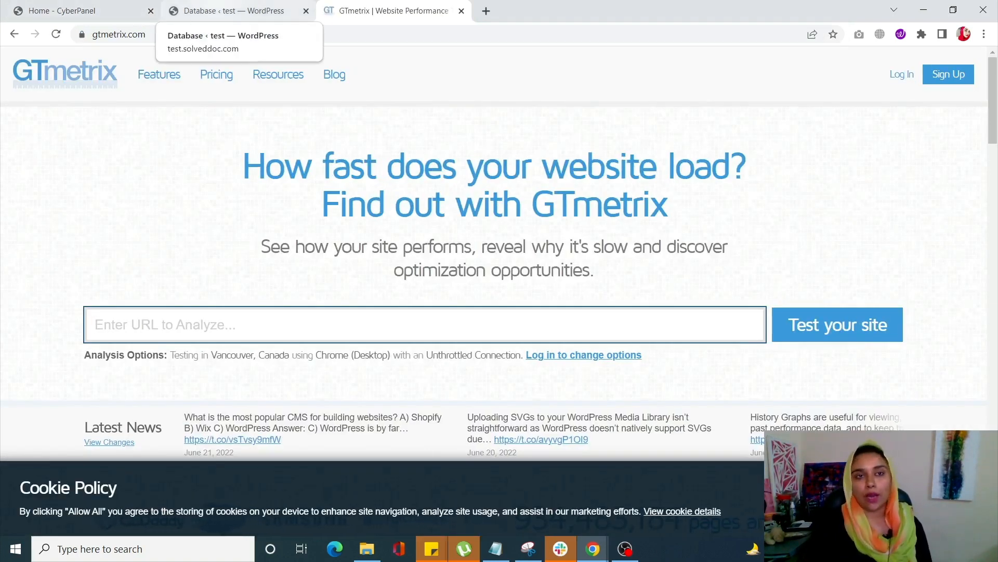
left_click(232, 10)
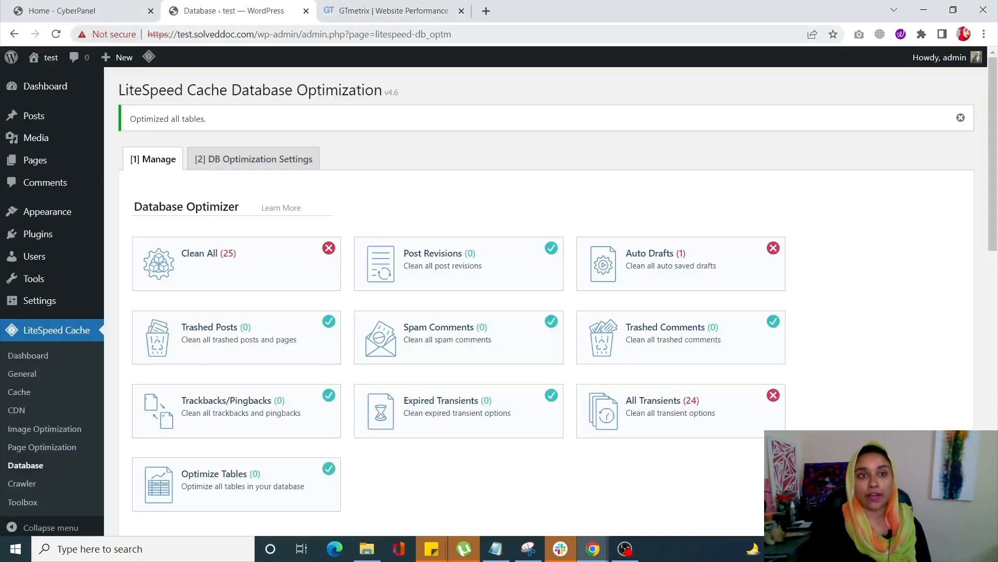
left_click(300, 34)
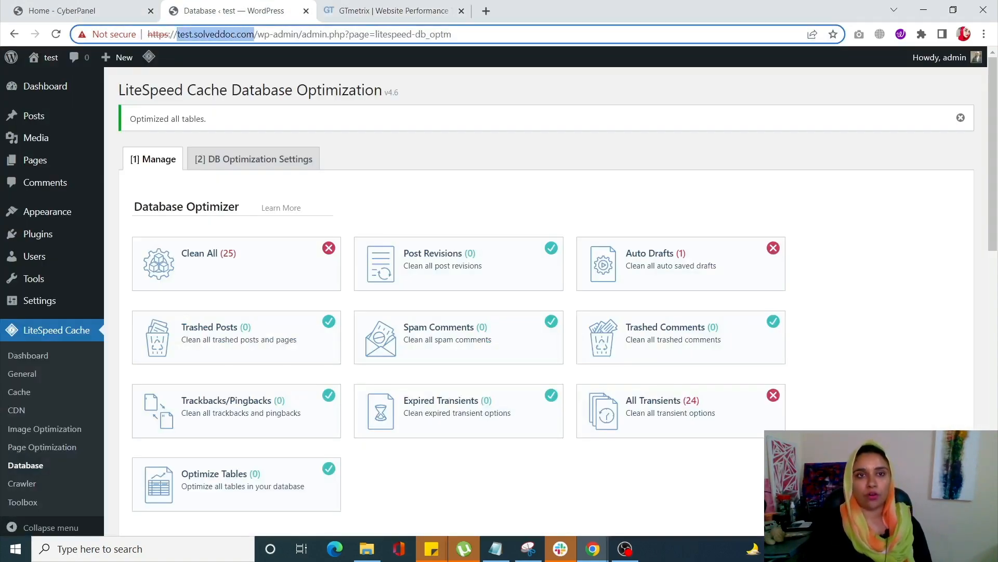
left_click(393, 10)
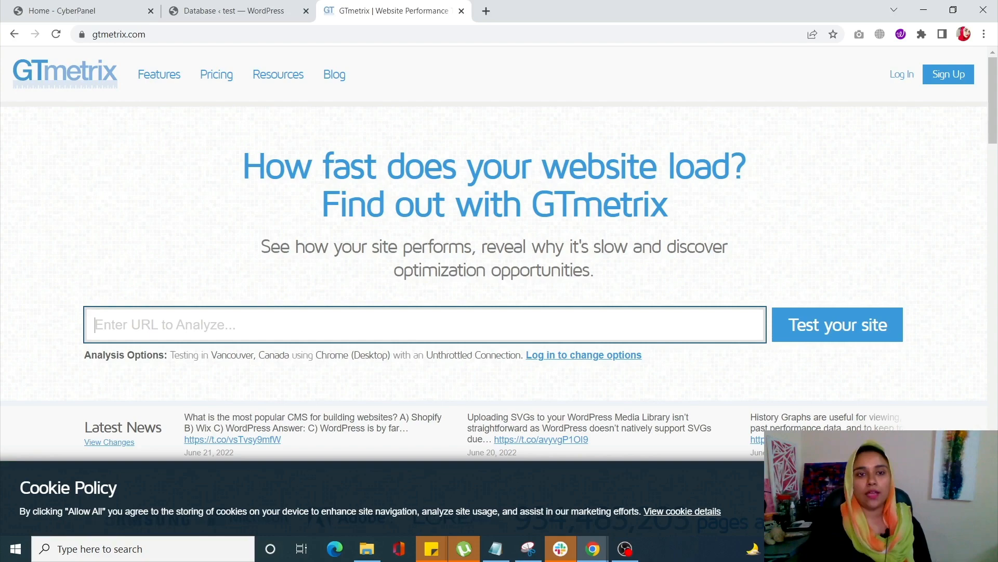
type("test.solveddoc.com")
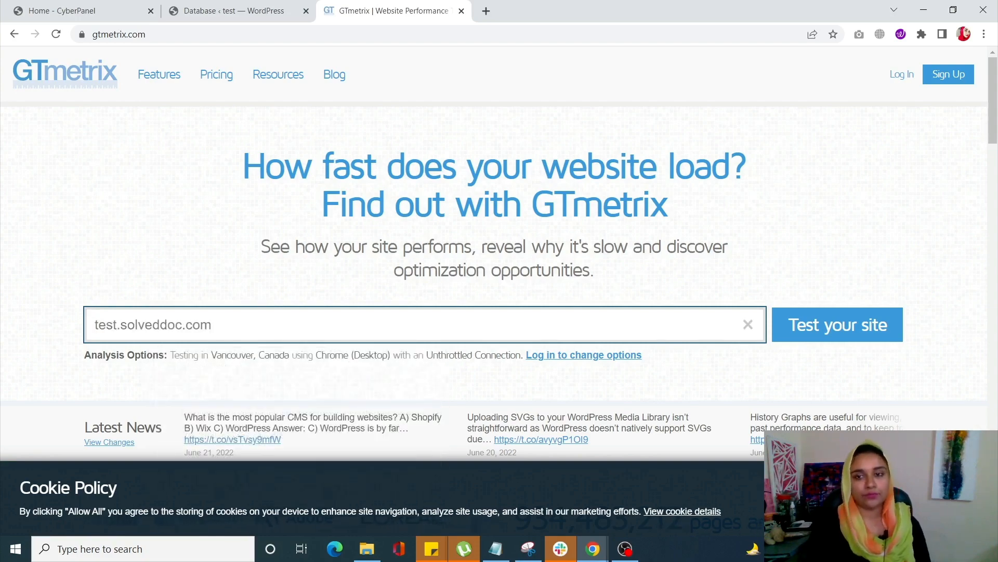
left_click(836, 325)
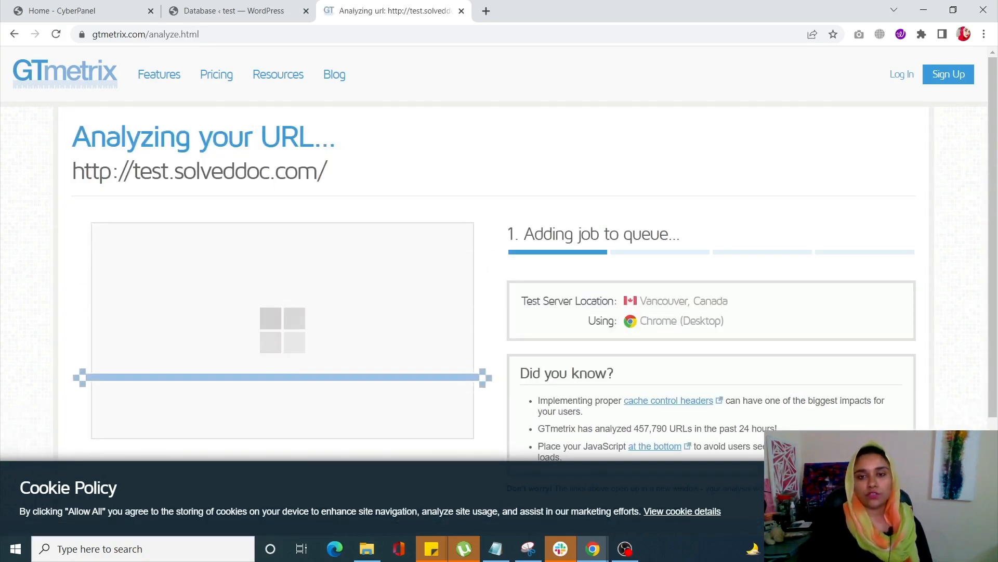
Scroll through the GTmetrix report showing grade A, 97% performance and 94% structure.
scroll("down", 3)
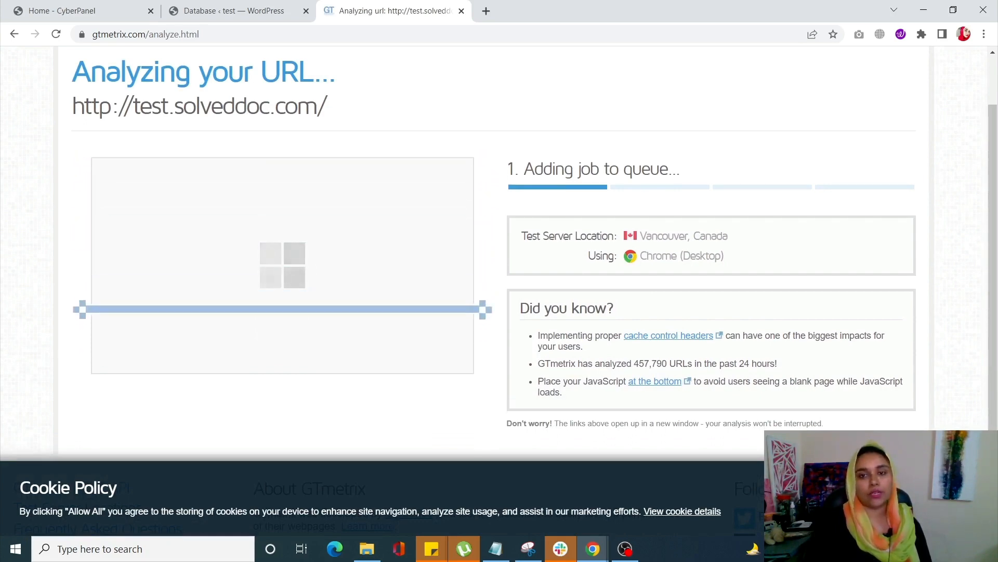
scroll("down", 3)
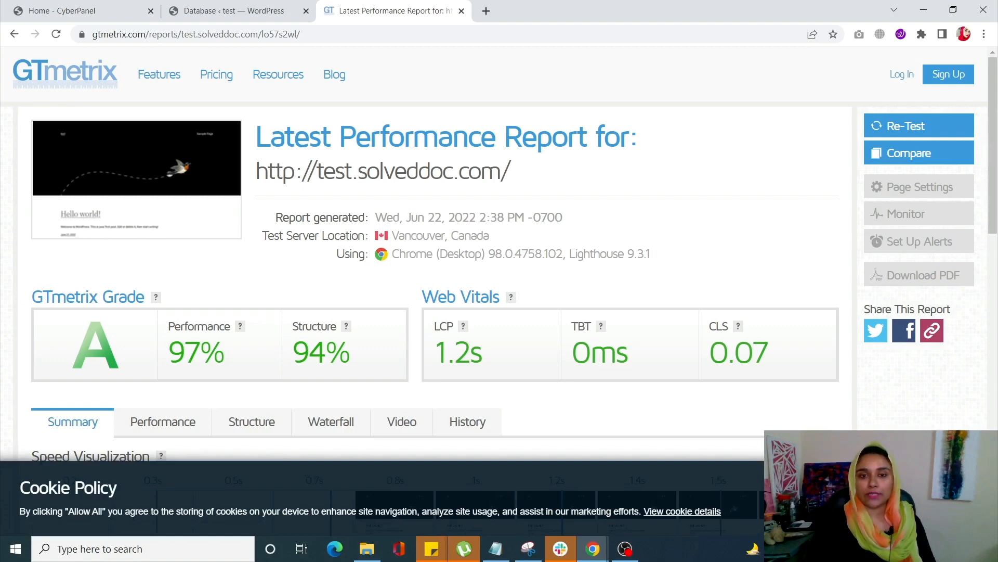
scroll("down", 3)
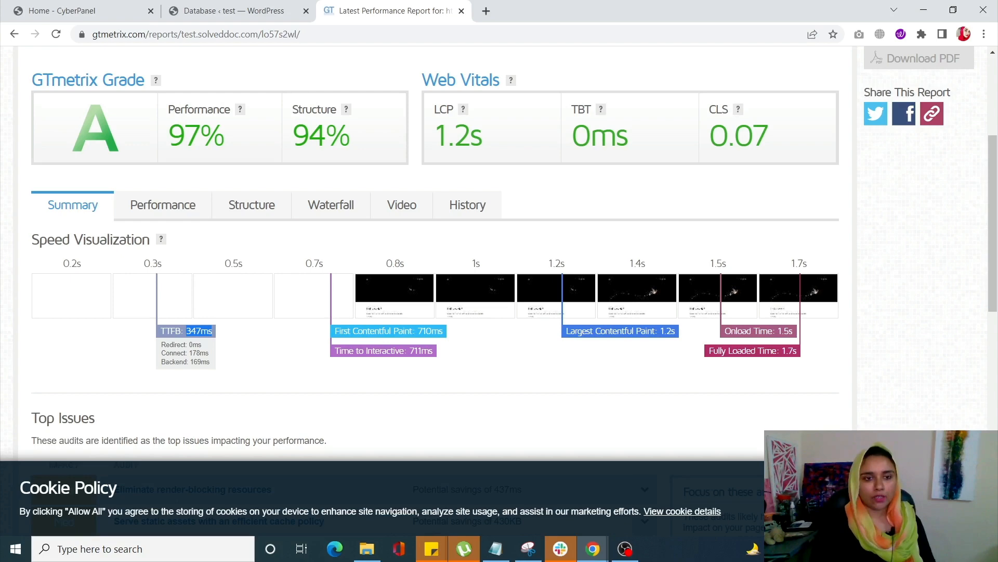
scroll("down", 3)
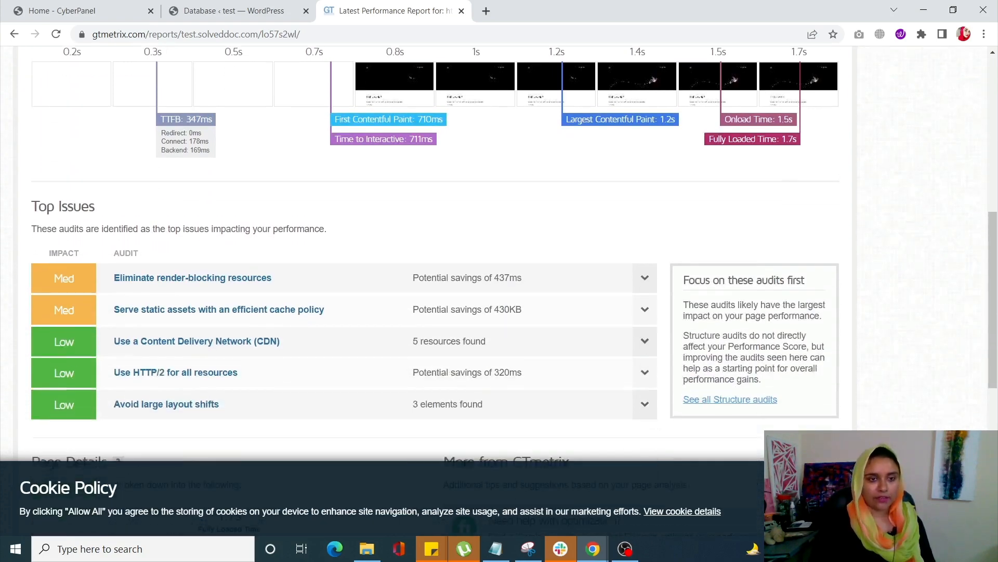
scroll("down", 3)
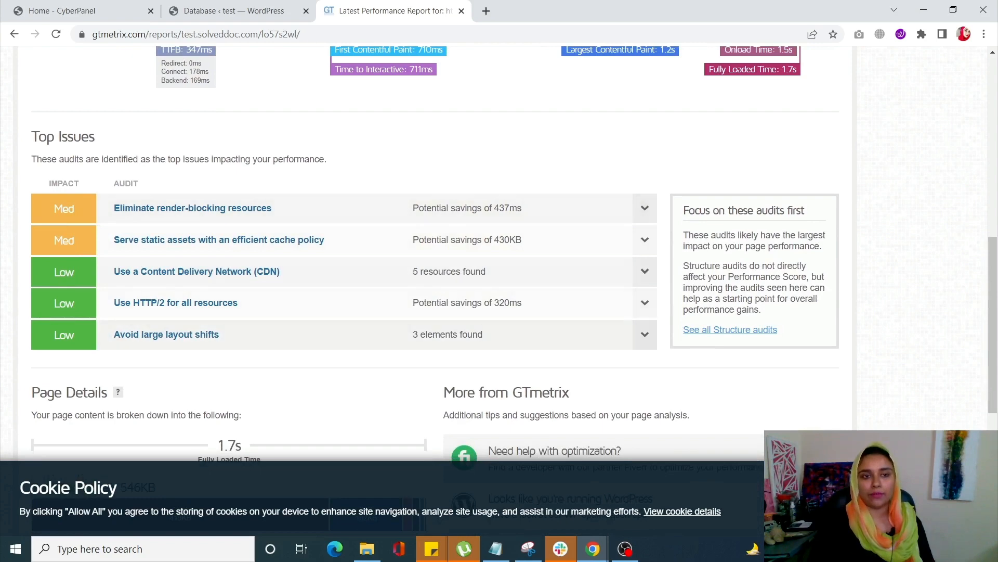
scroll("up", 3)
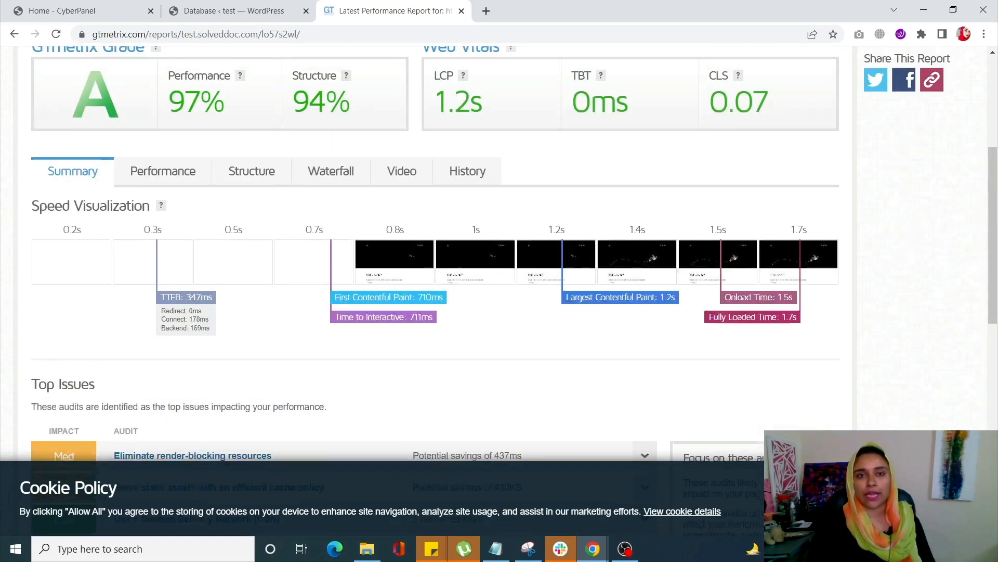
scroll("up", 3)
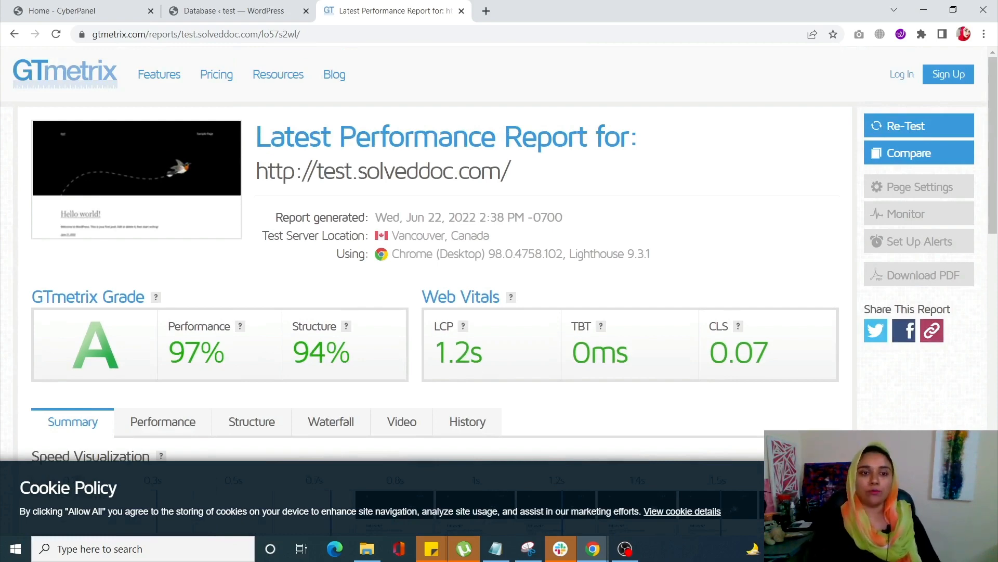
scroll("down", 3)
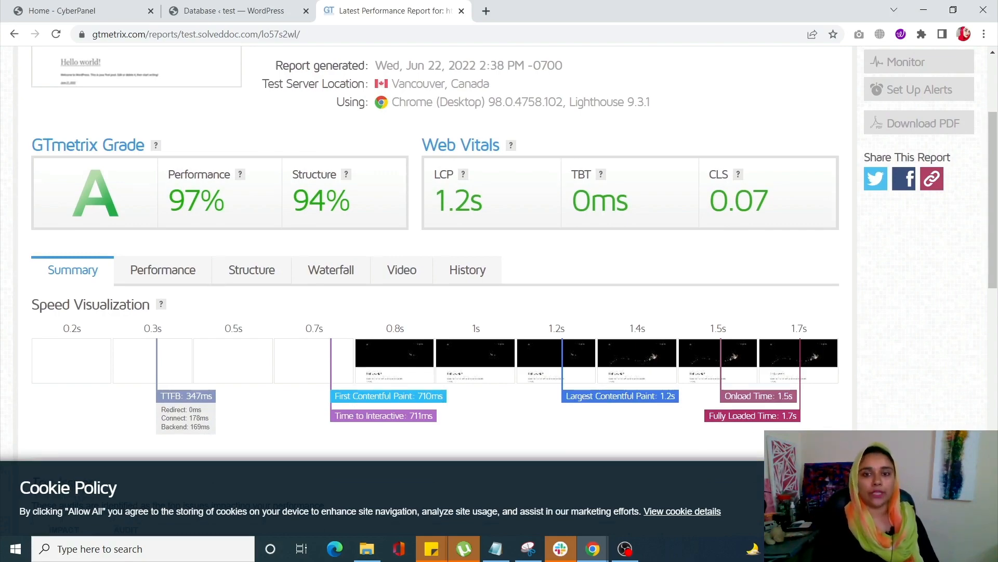
scroll("down", 3)
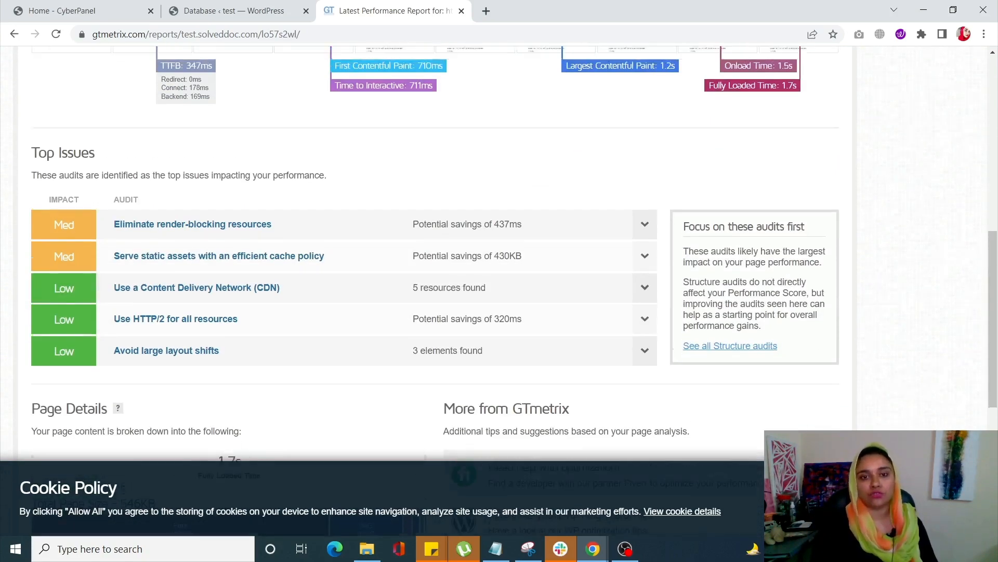
scroll("up", 3)
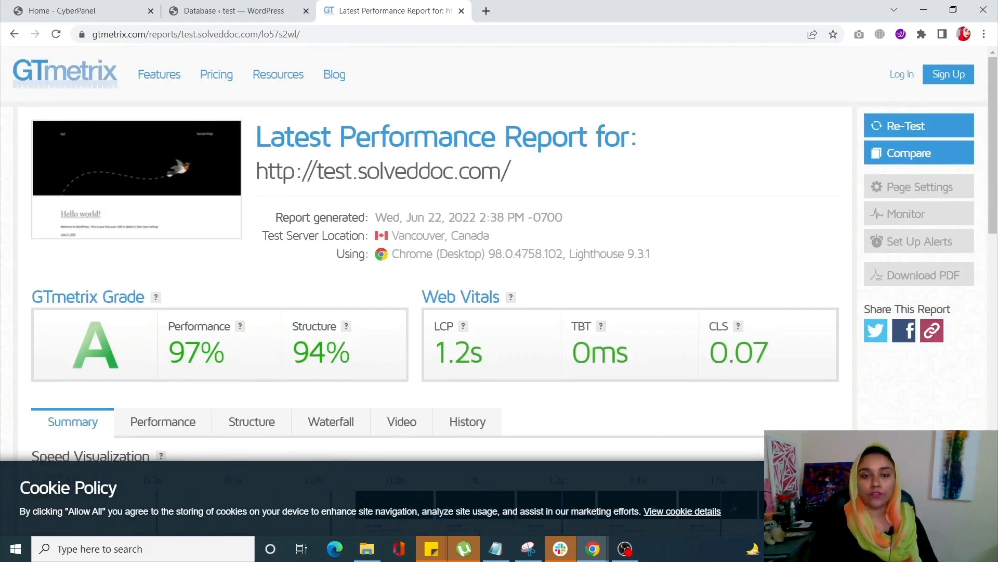
scroll("down", 3)
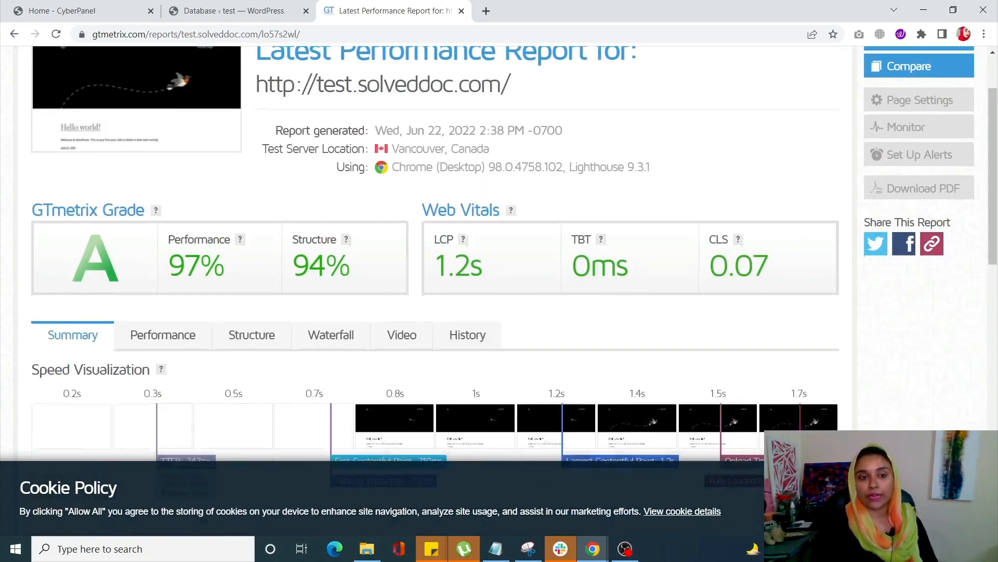
Scroll further down the GTmetrix report for test.solveddoc.com.
scroll("down", 3)
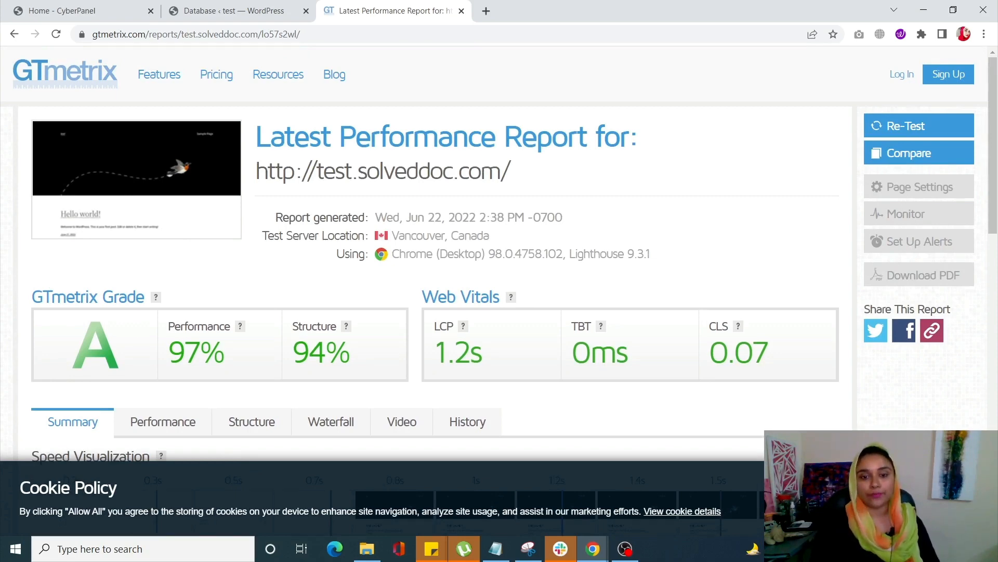
mouse_move(402, 421)
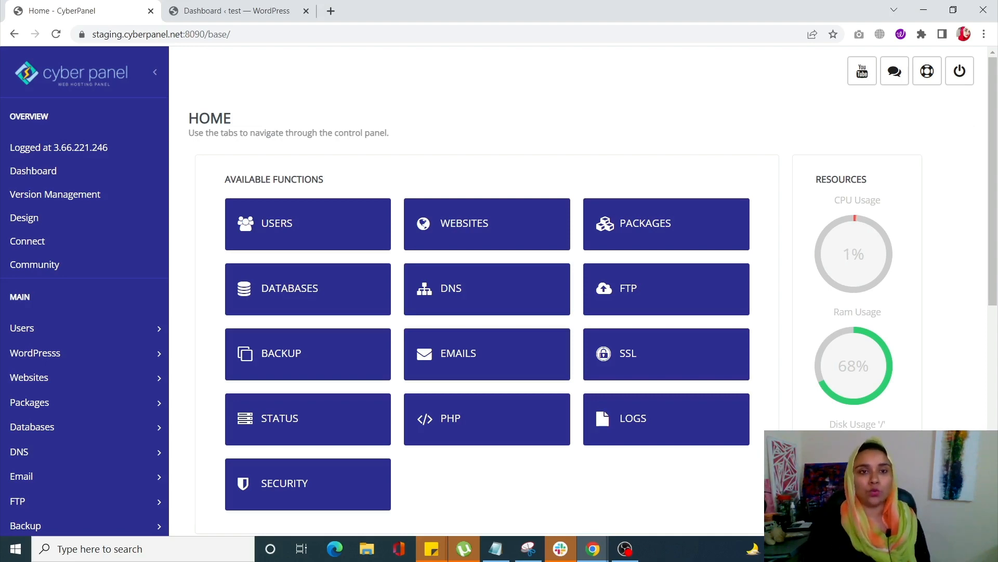
Go to LiteSpeed Cache Image Optimization in WordPress admin and expand the certificate warning details.
left_click(236, 10)
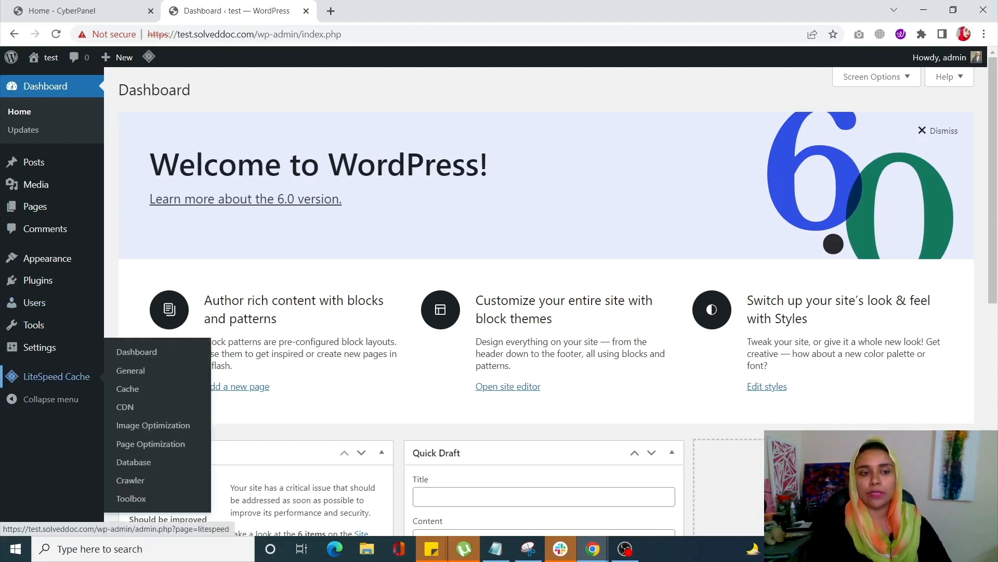
mouse_move(153, 424)
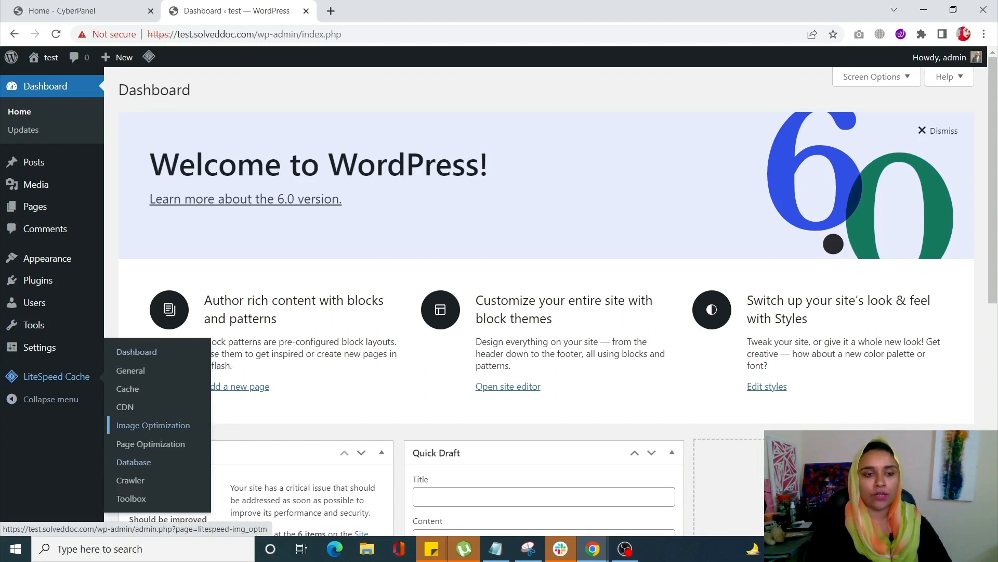
left_click(153, 424)
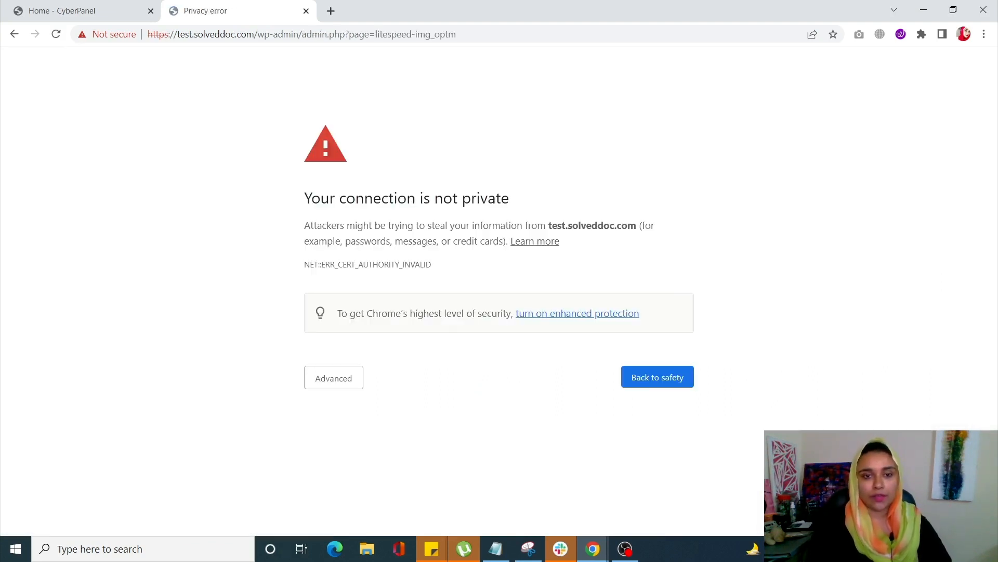
left_click(333, 378)
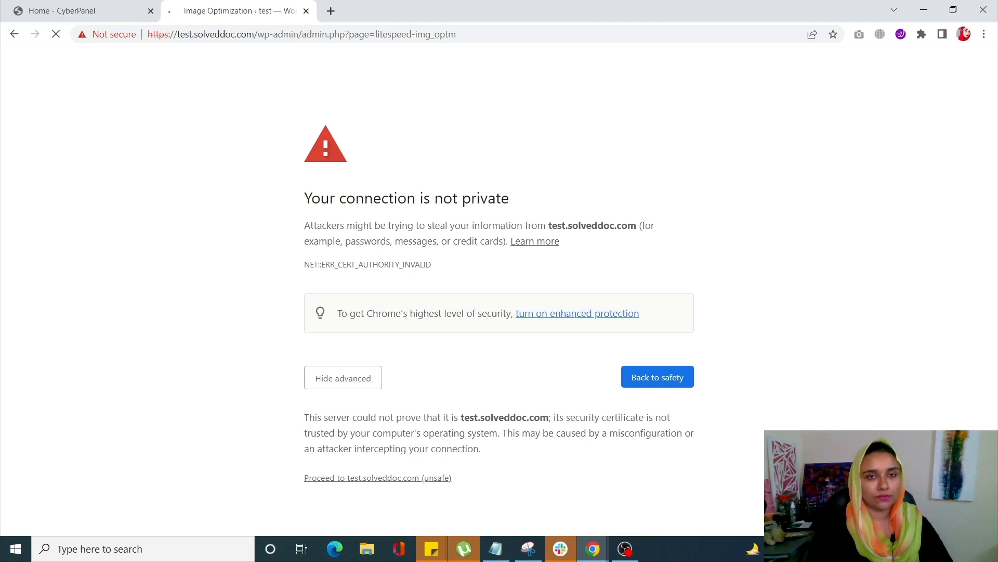
Proceed past the warning, resubmit the Image Optimization settings, and return to the admin Dashboard.
left_click(378, 478)
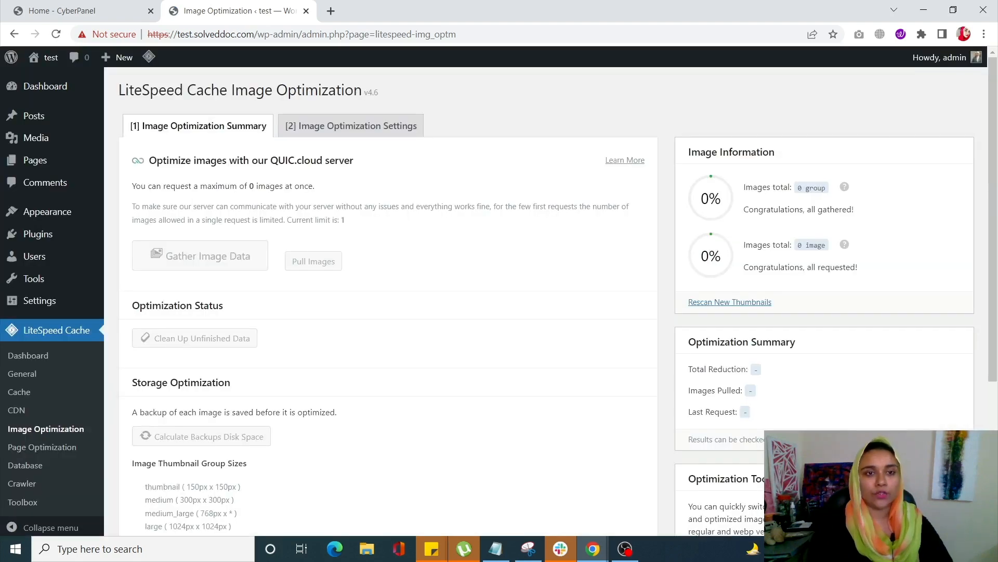
mouse_move(351, 126)
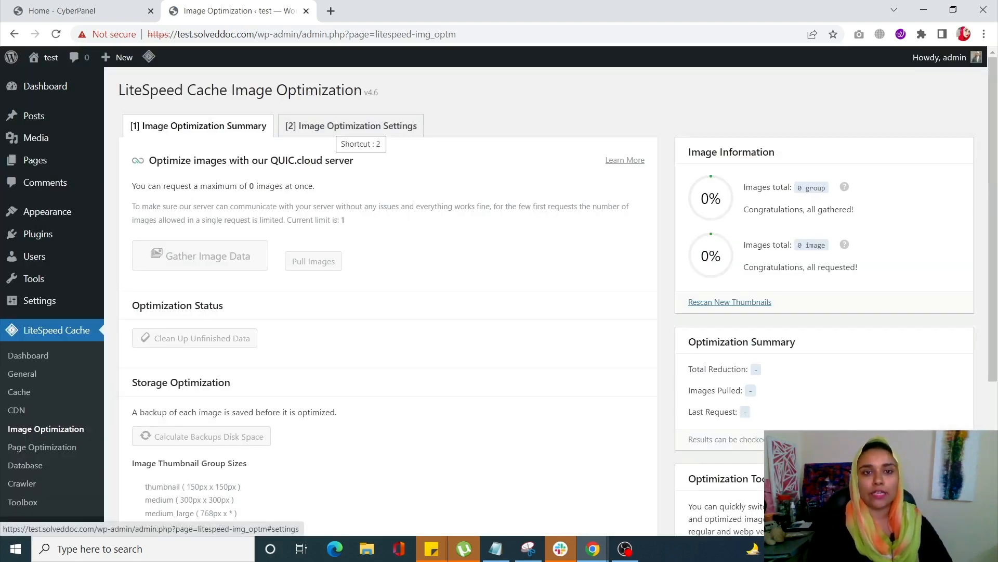
left_click(350, 126)
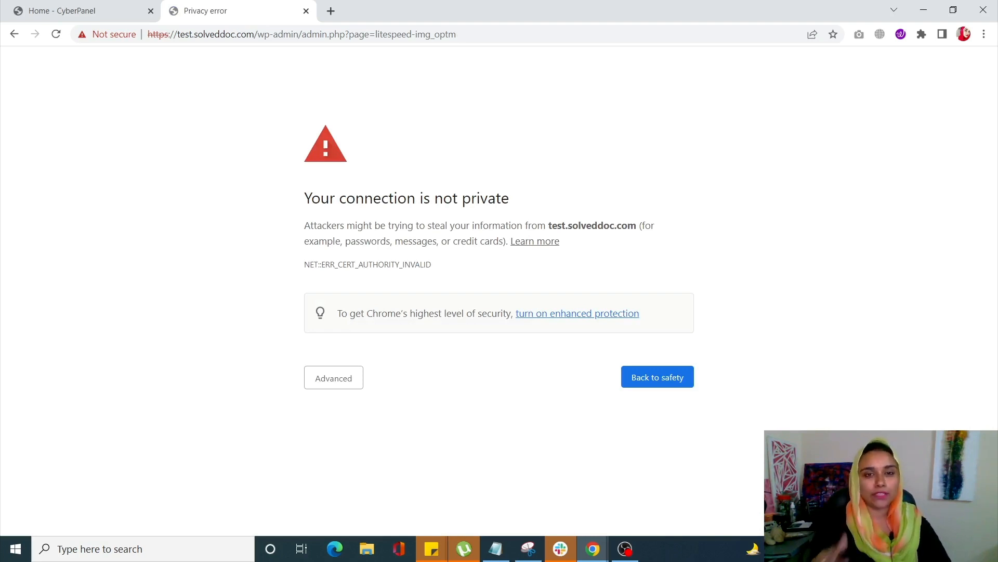
left_click(333, 377)
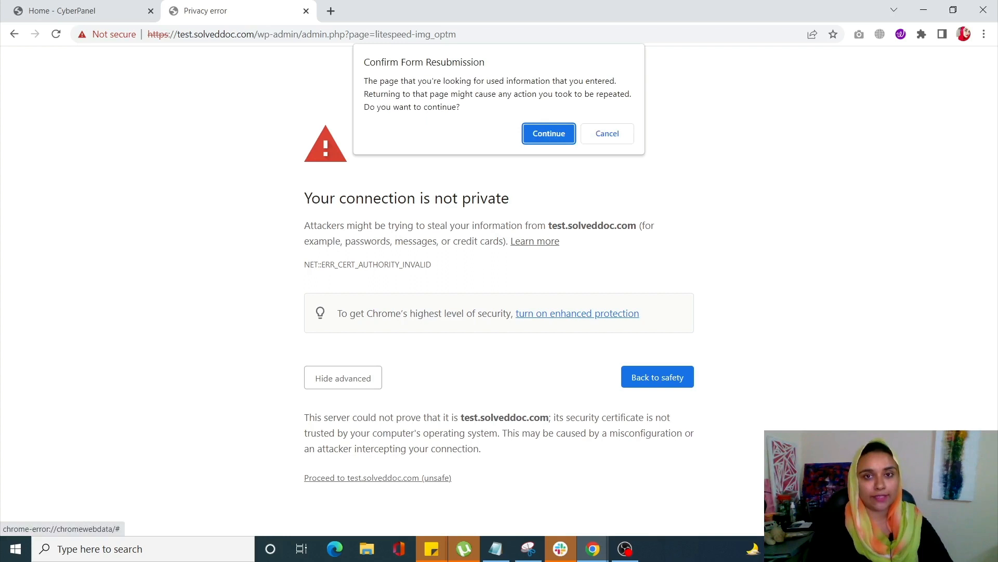
left_click(548, 133)
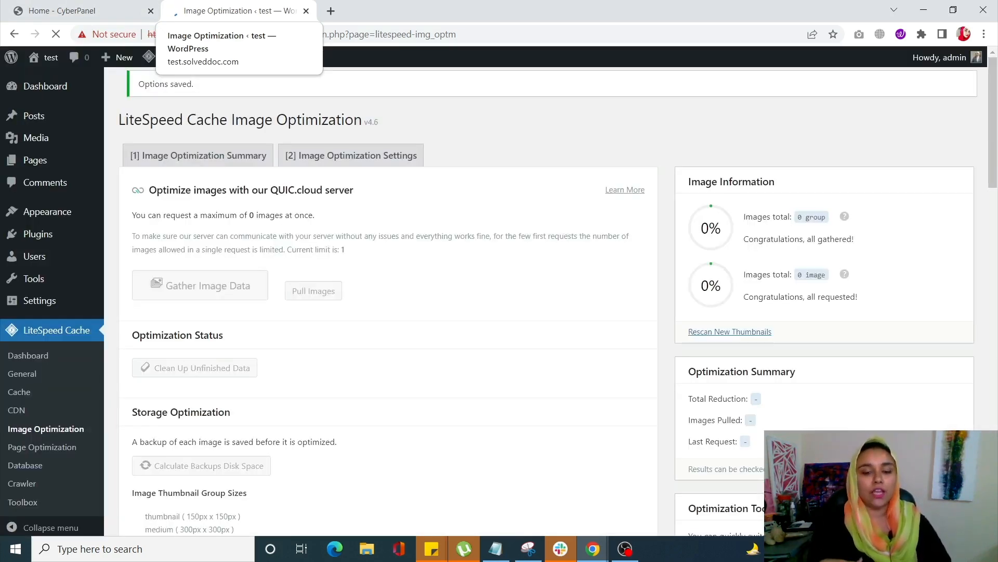
left_click(351, 155)
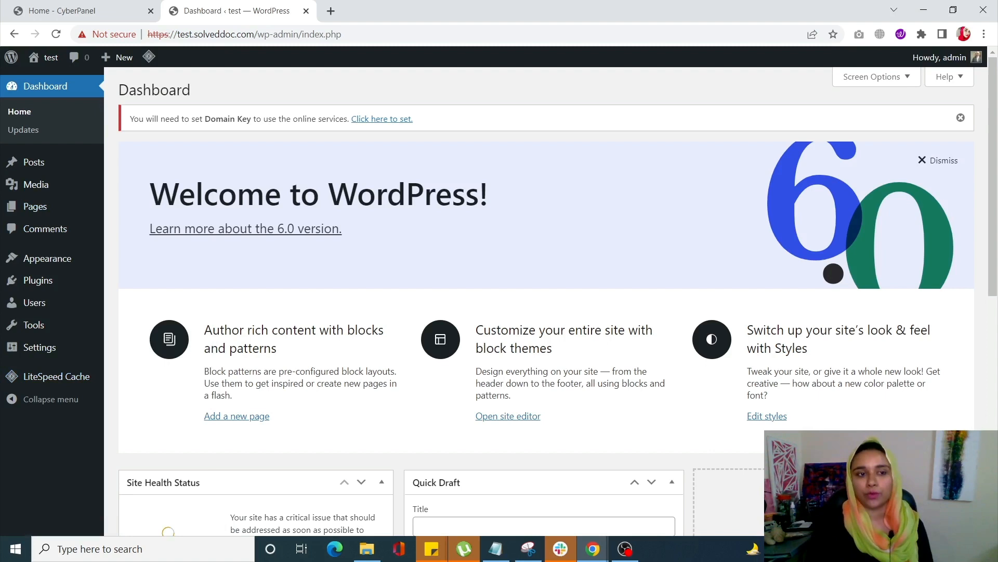
Reach the LiteSpeed Cache settings page past the certificate warning.
left_click(55, 376)
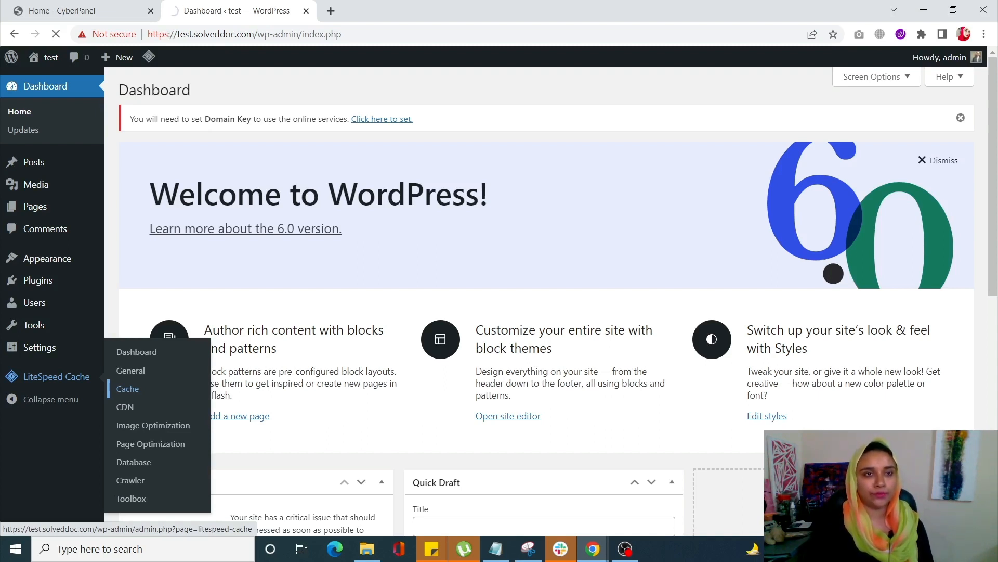
left_click(127, 388)
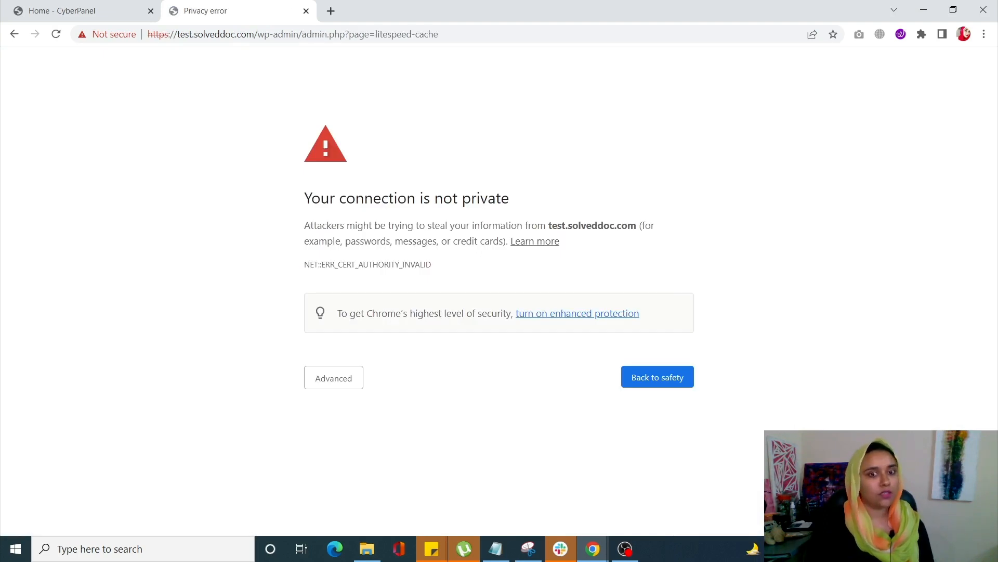
left_click(333, 377)
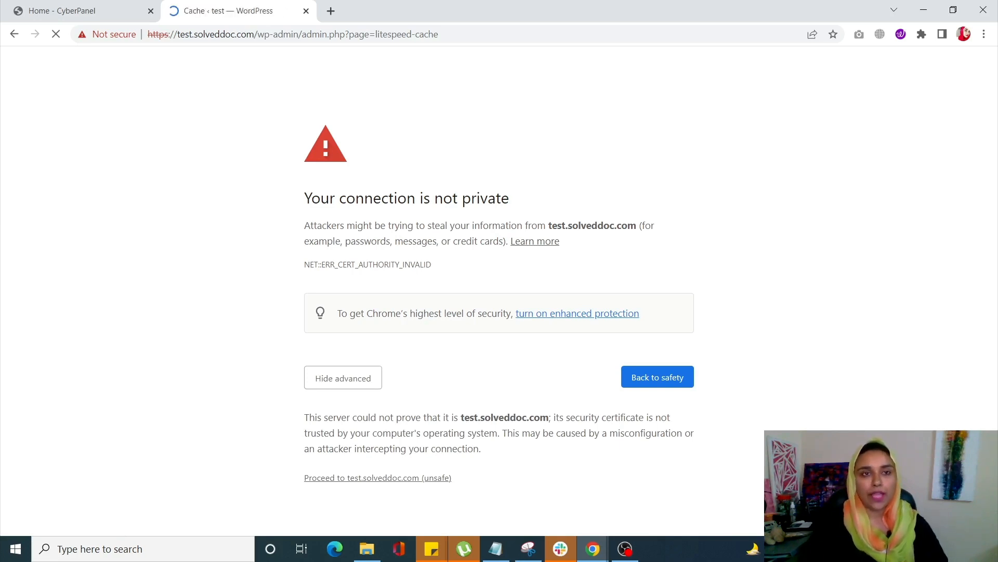
left_click(378, 477)
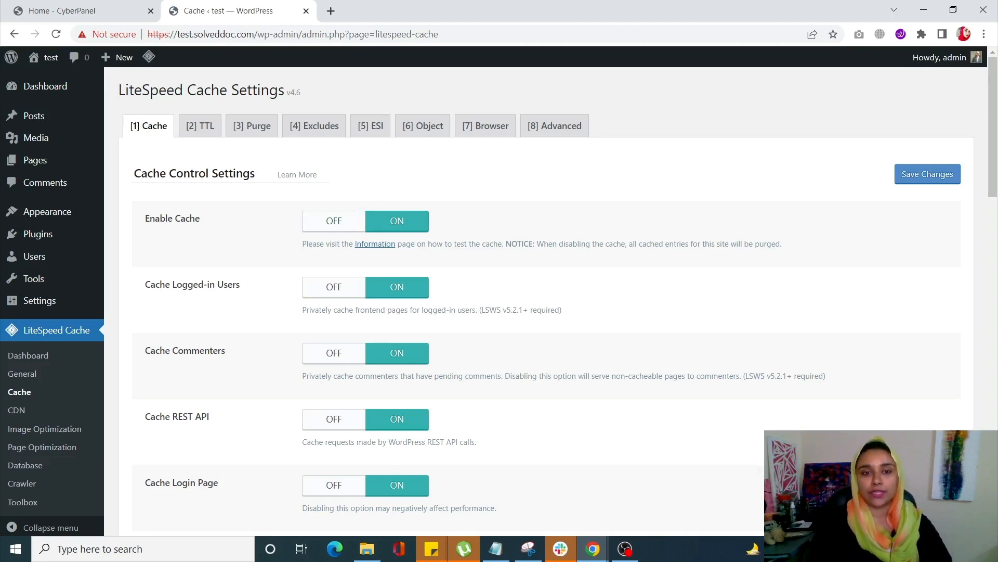
Switch Enable Cache to OFF, save the change and confirm the form resubmission.
left_click(334, 221)
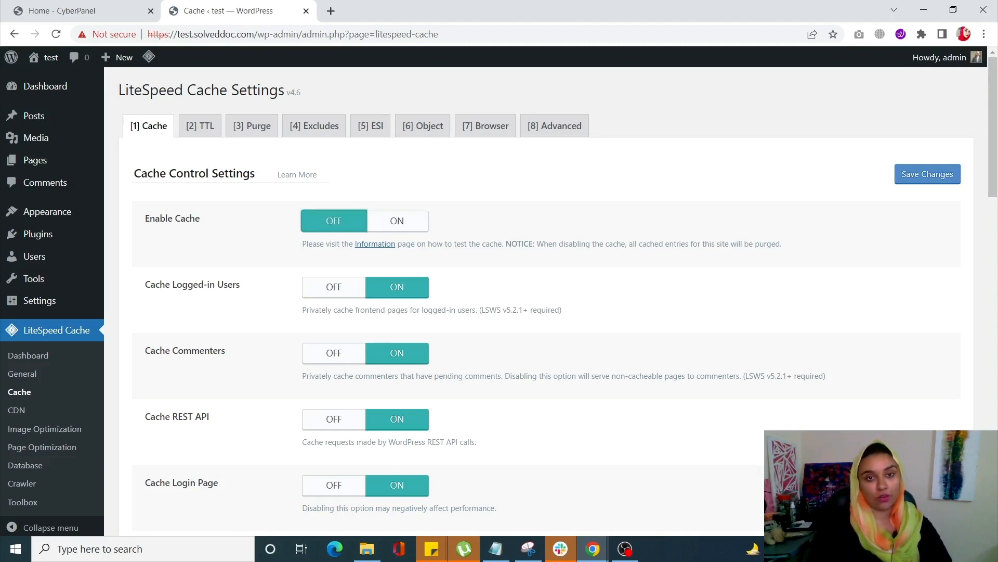
left_click(396, 221)
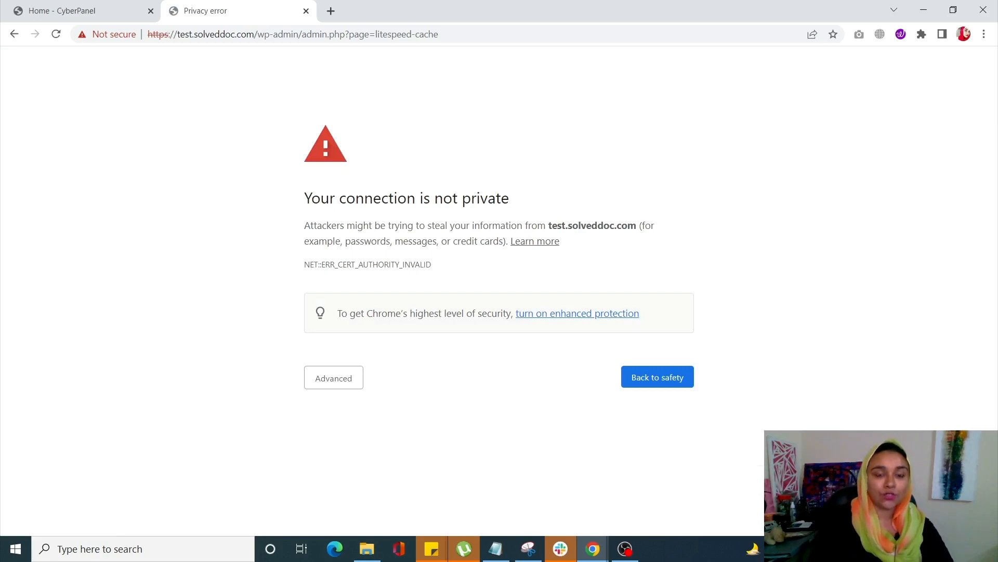
left_click(333, 378)
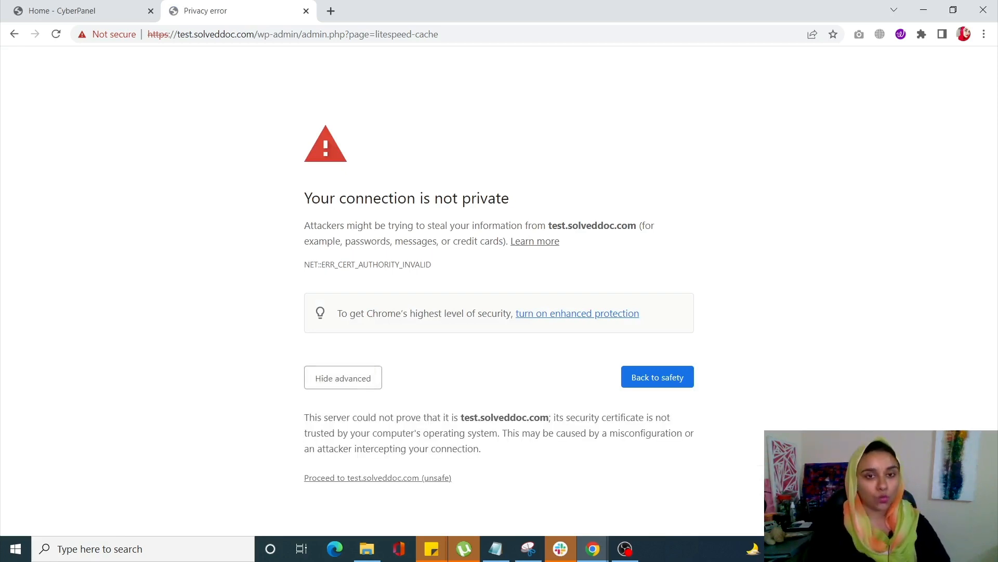
left_click(55, 33)
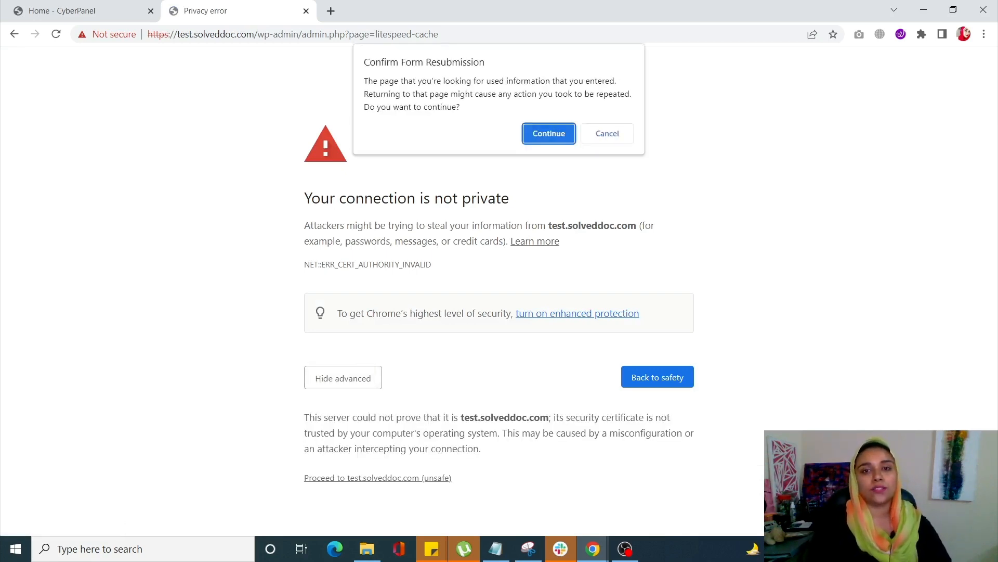
left_click(548, 133)
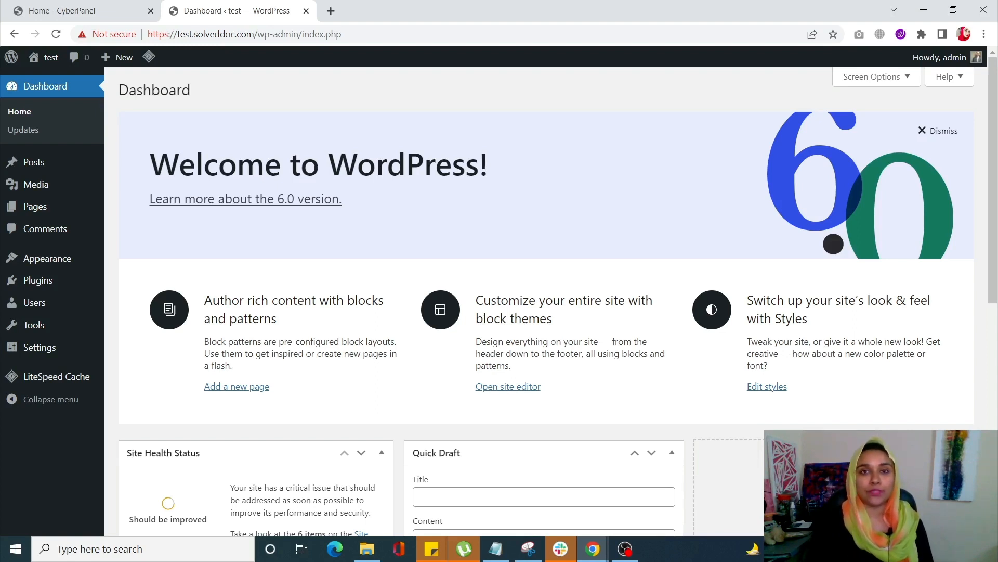
Switch to the CyberPanel home page tab.
left_click(76, 10)
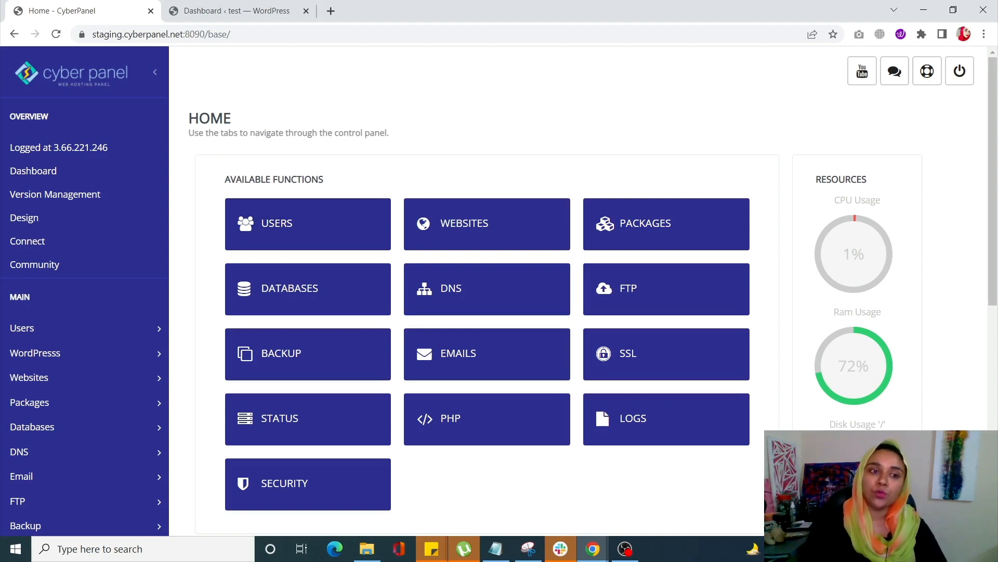
mouse_move(36, 353)
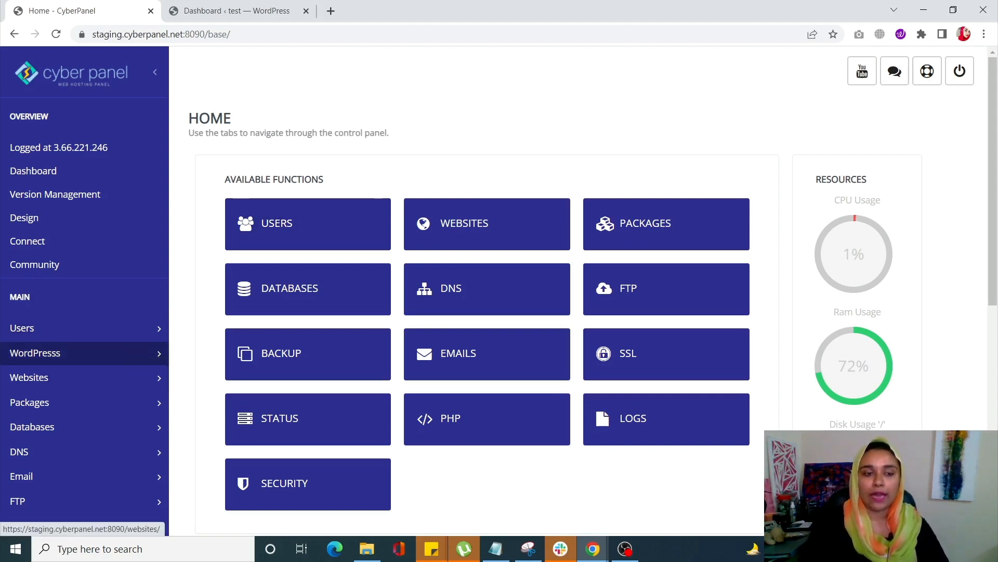
List the WordPress sites in CyberPanel and bring up the TEST site's WordPress Manager.
left_click(36, 352)
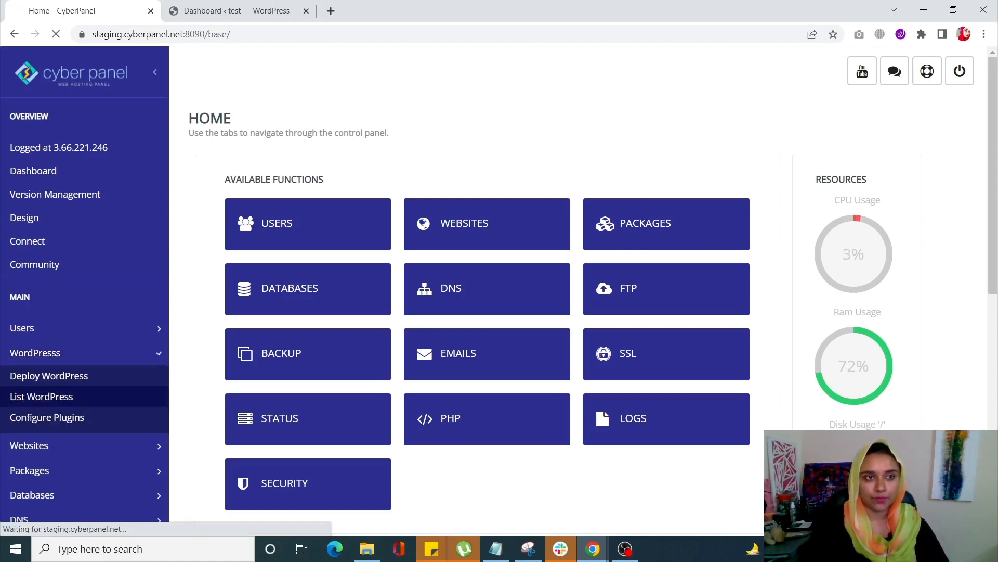
left_click(41, 397)
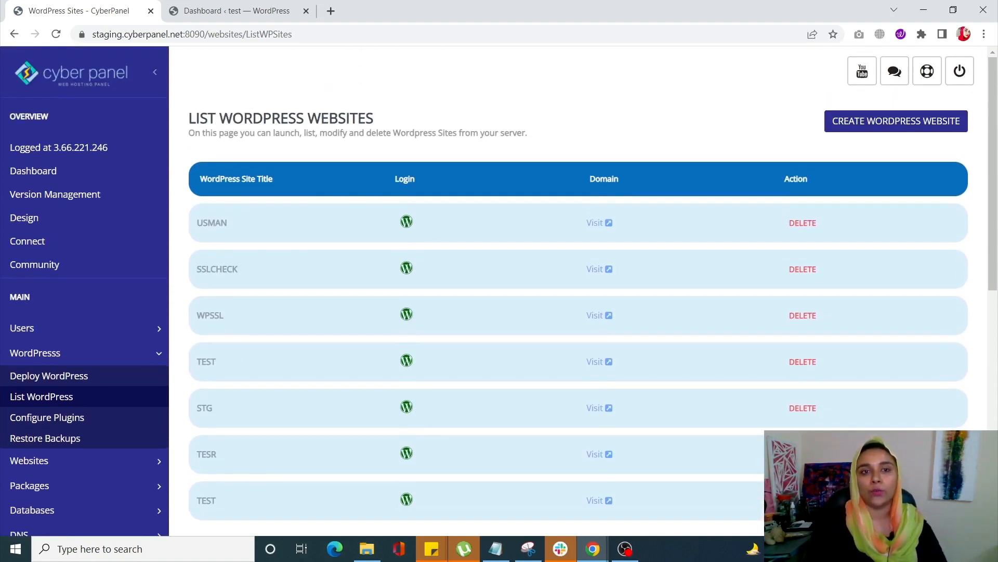
scroll("down", 3)
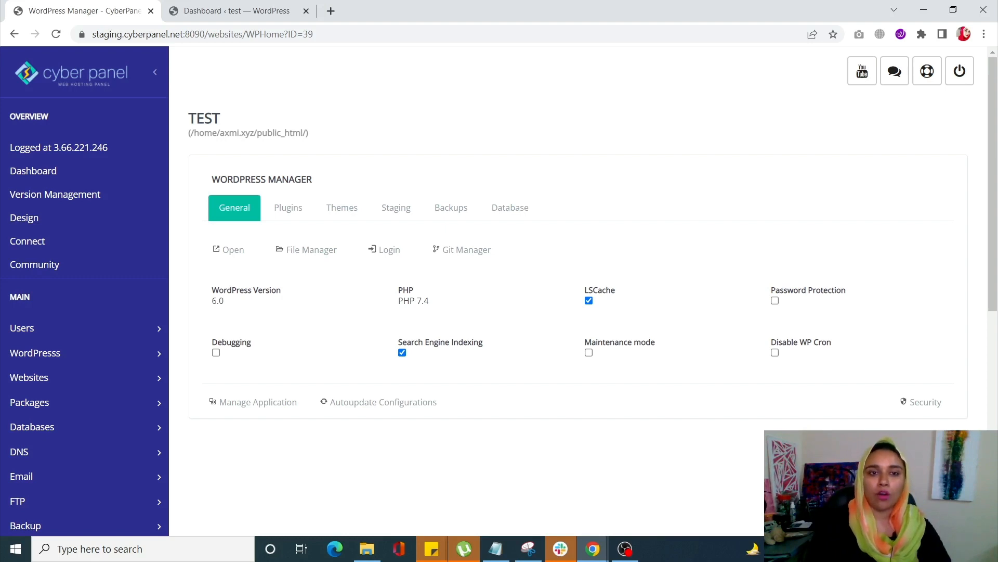
Show the TEST site's plugins: akismet, hello and litespeed-cache, all up to date.
left_click(288, 207)
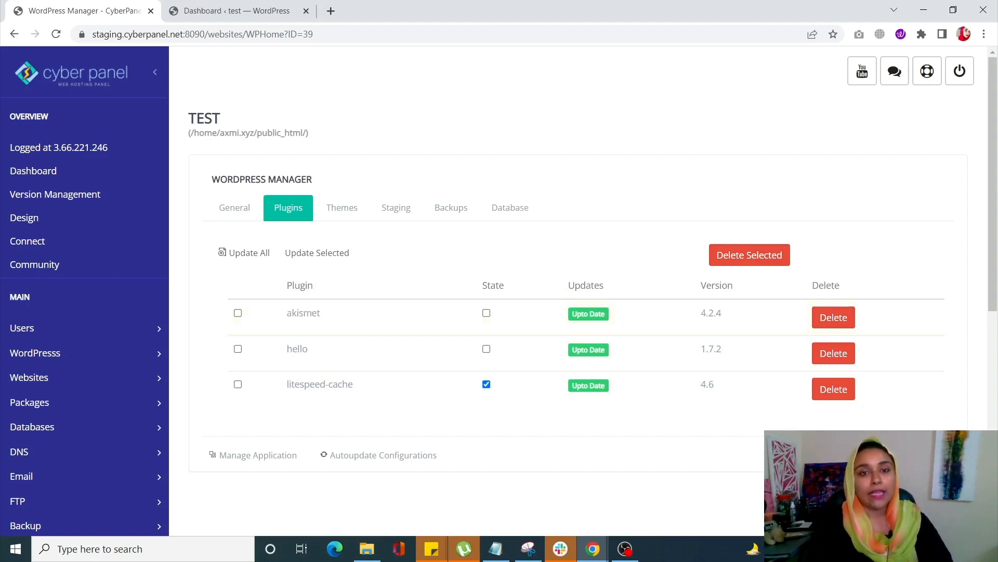
Show the TEST site's themes, with twentytwentytwo 1.2 active and all up to date.
left_click(342, 224)
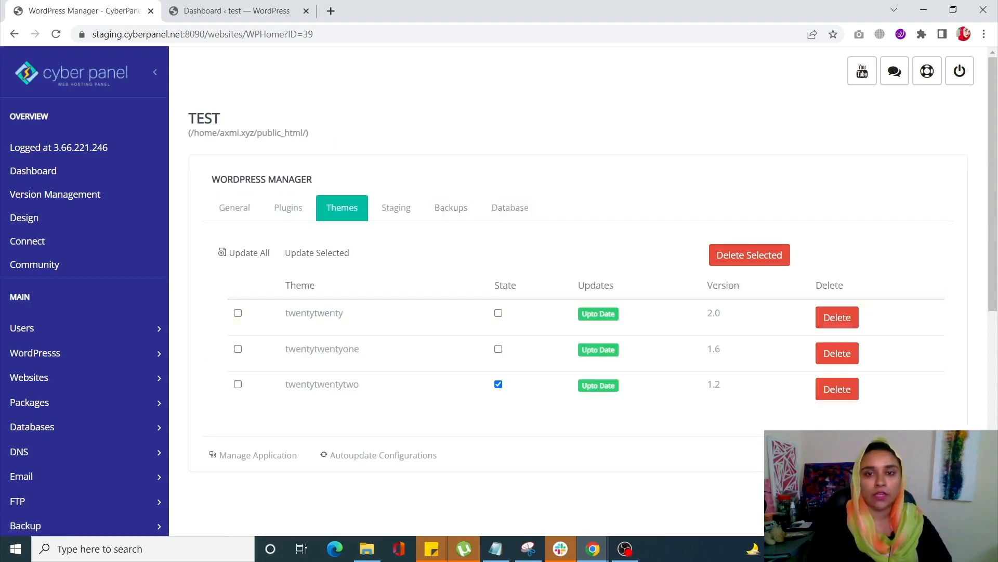
scroll("down", 3)
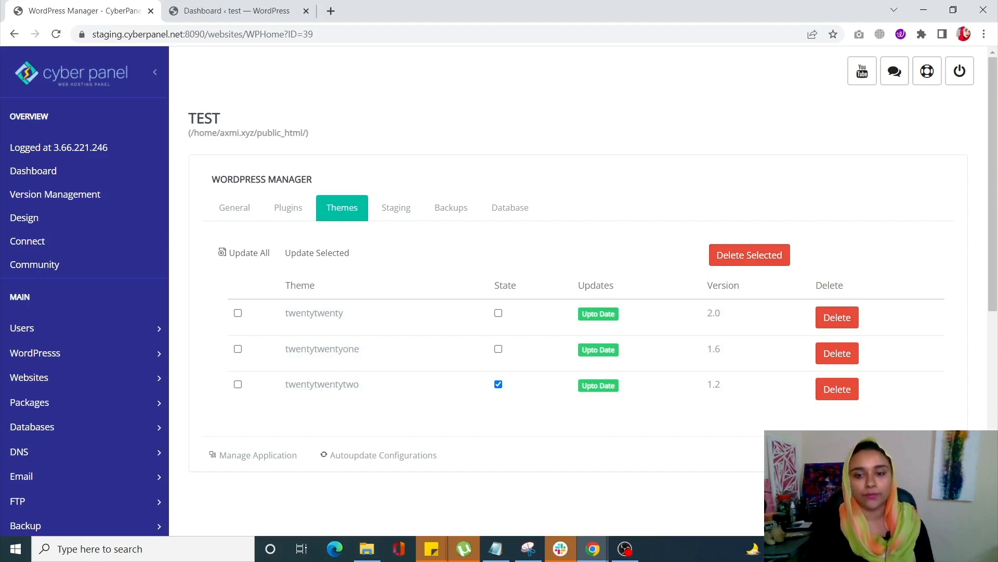
Return to the WordPress admin Dashboard tab for test.solveddoc.com.
left_click(236, 10)
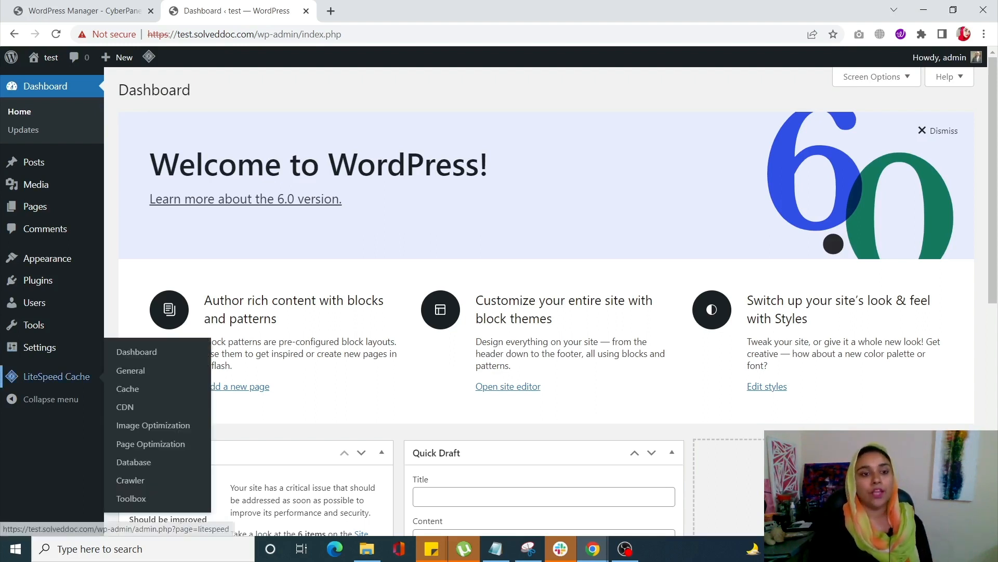
mouse_move(151, 444)
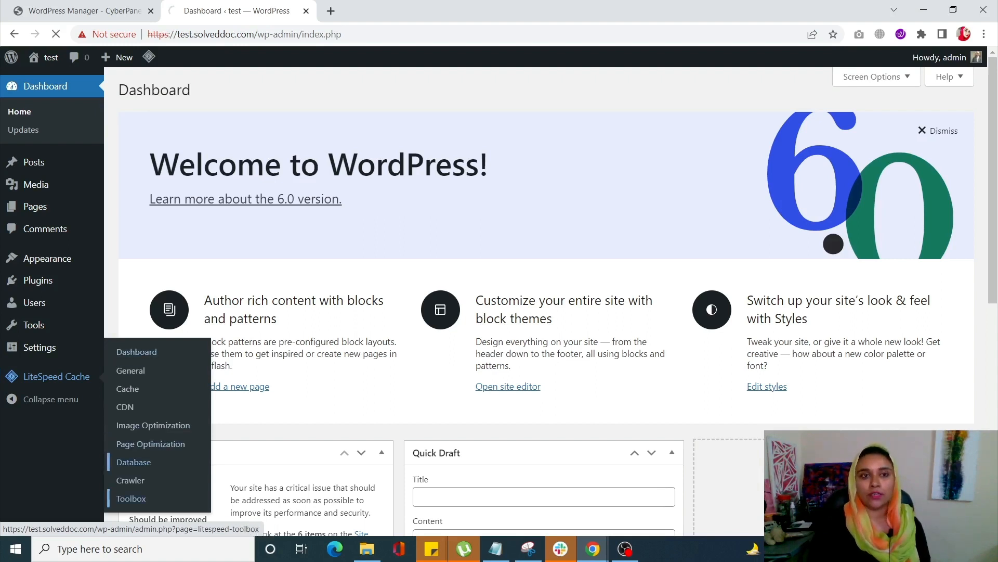
Optimize all database tables in LiteSpeed Cache's Database Manage tab, then return to CyberPanel.
left_click(135, 461)
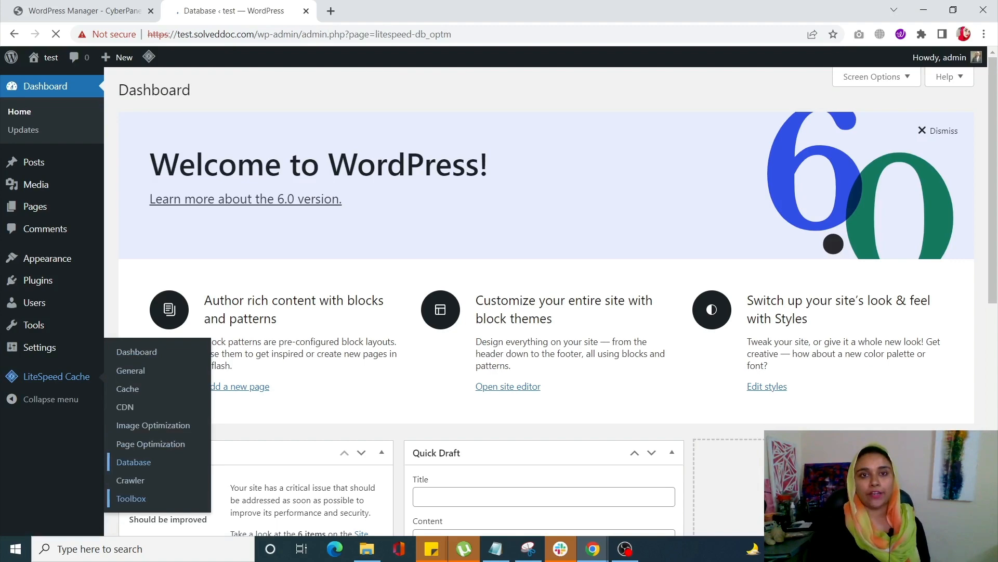
left_click(134, 462)
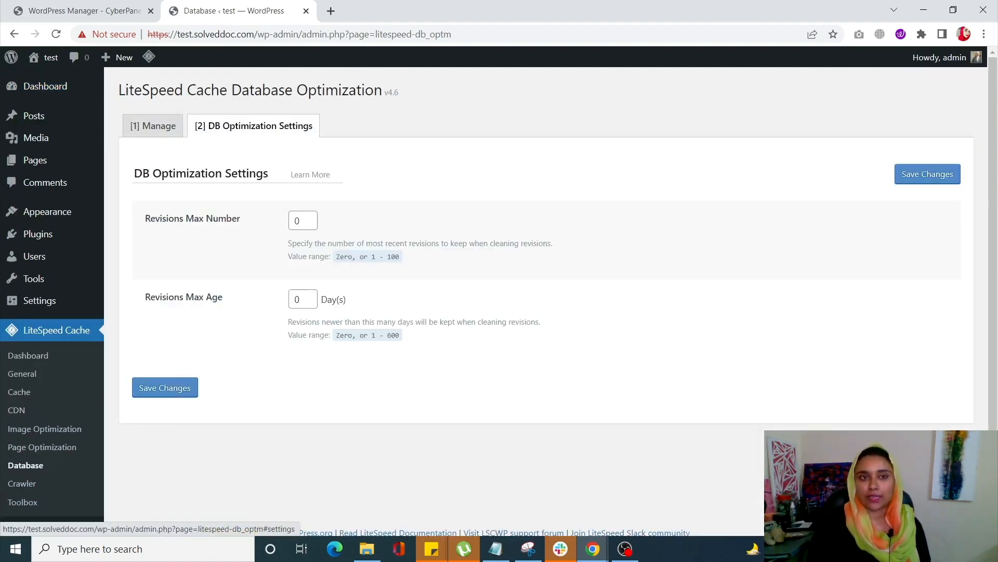
mouse_move(152, 126)
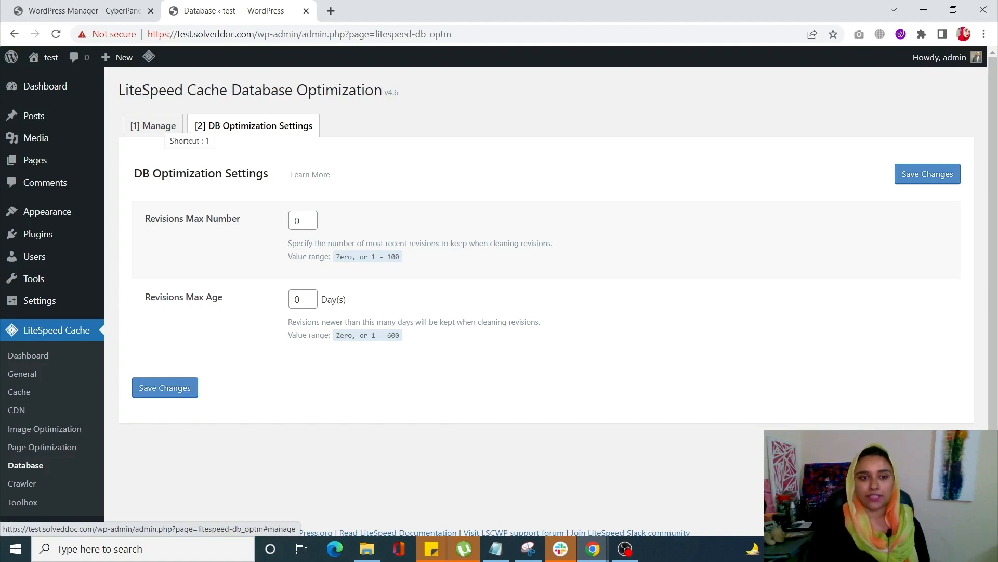
left_click(152, 126)
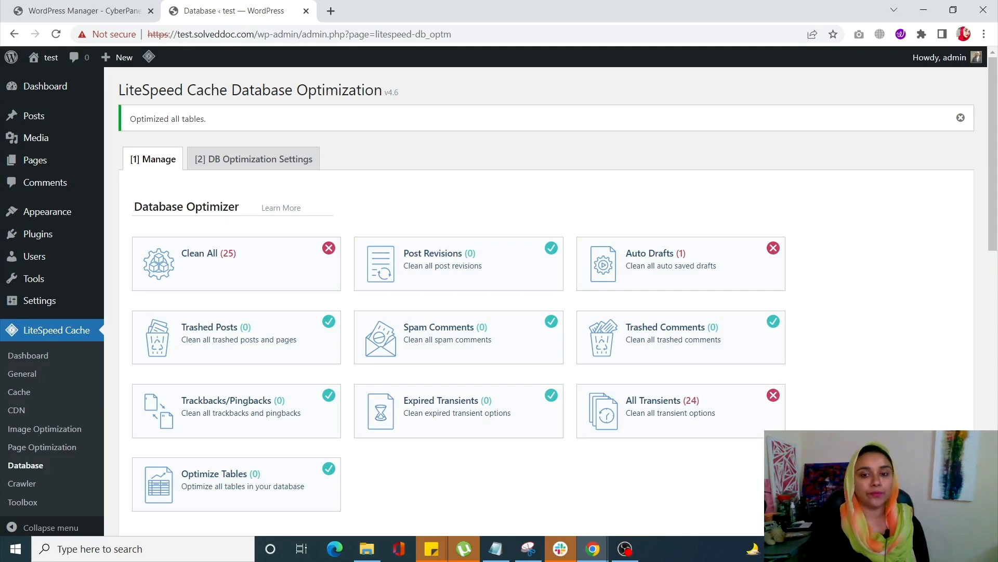
left_click(76, 11)
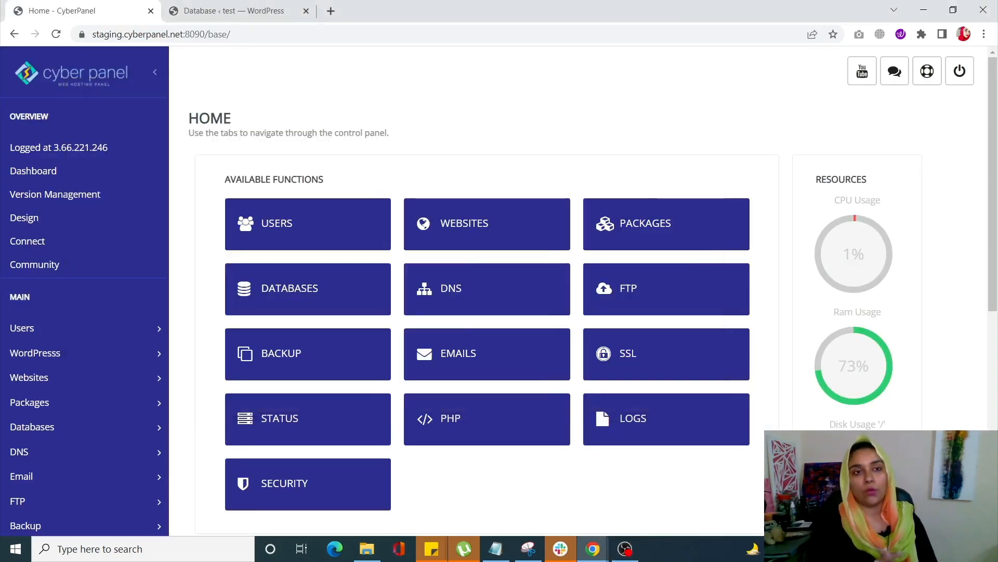